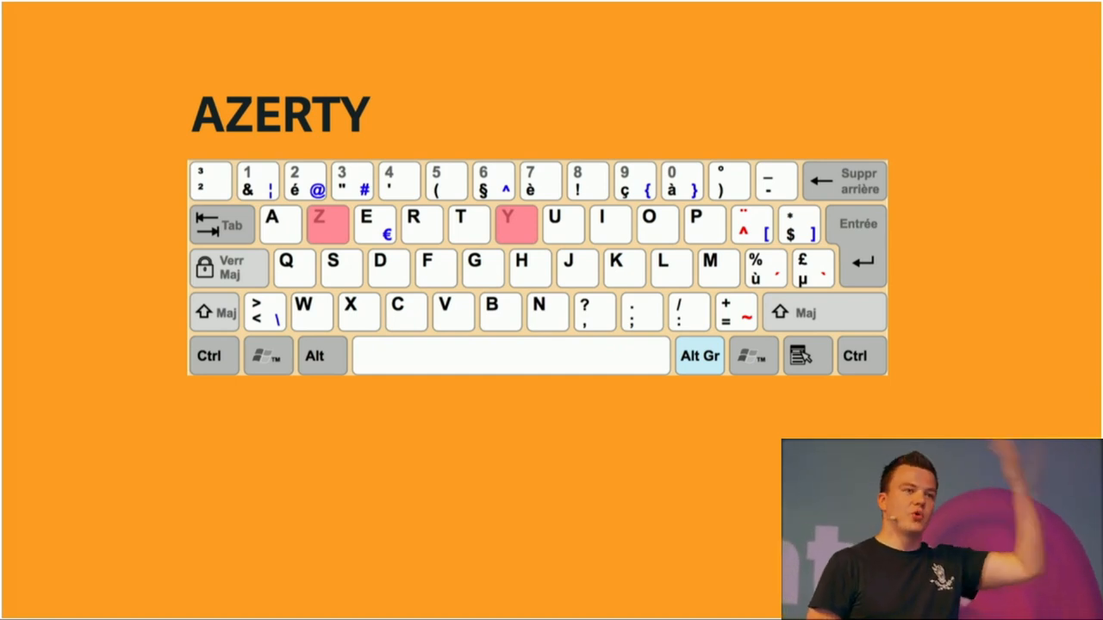
Step: Tab through the bad focus styling form, then switch to the 'a11y: focus-within' debug view
{"action": "left_click", "coordinate": [708, 263]}
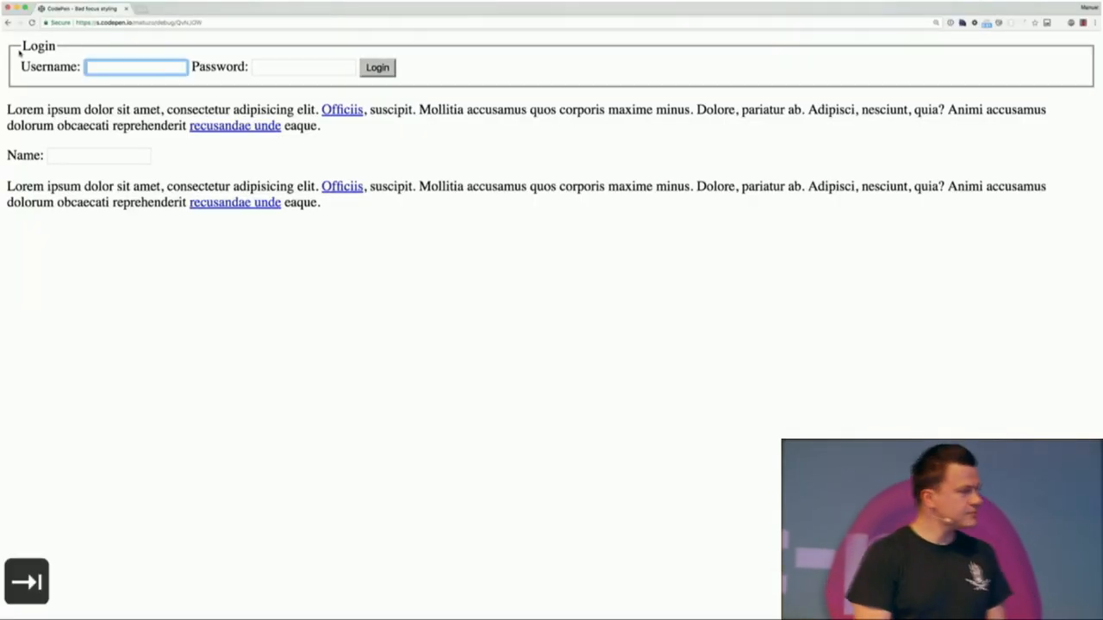
{"action": "key", "text": "tab"}
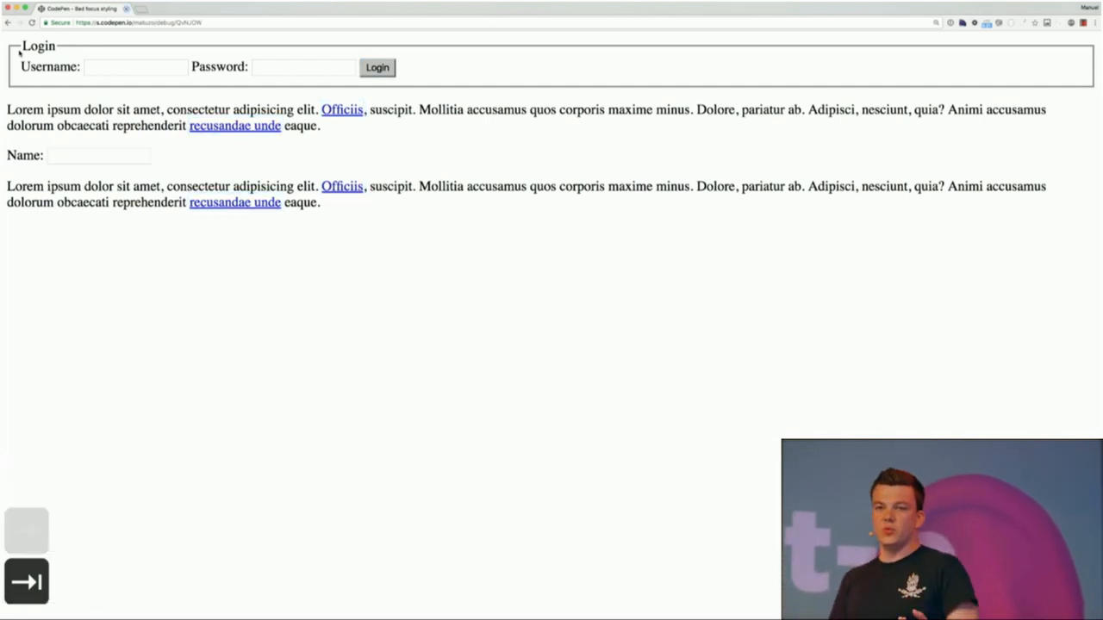
{"action": "left_click", "coordinate": [135, 67]}
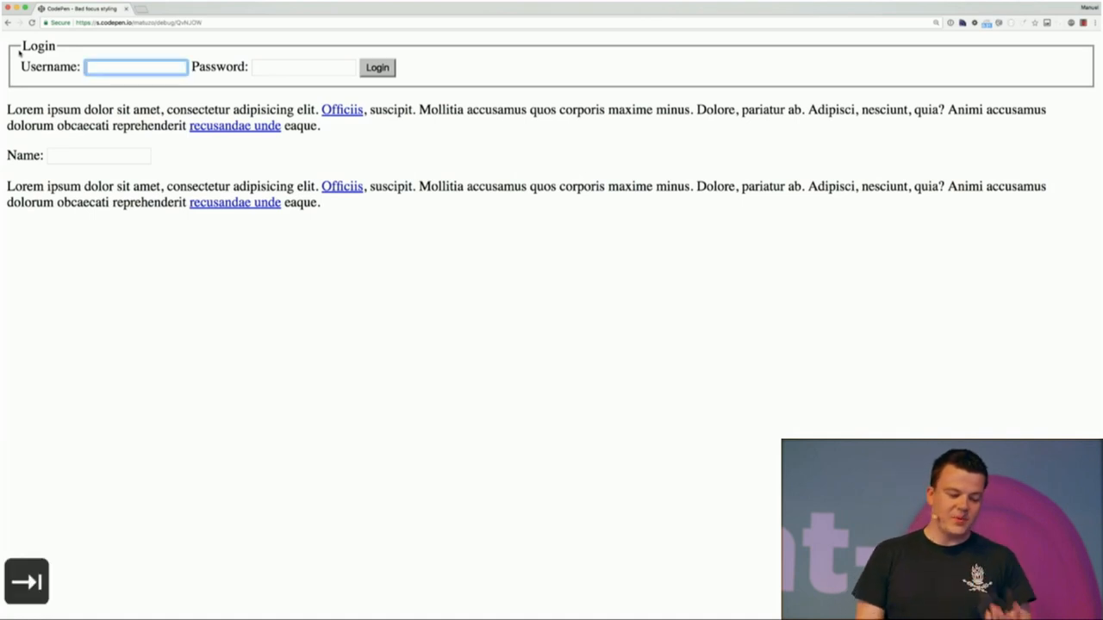
{"action": "key", "text": "Tab"}
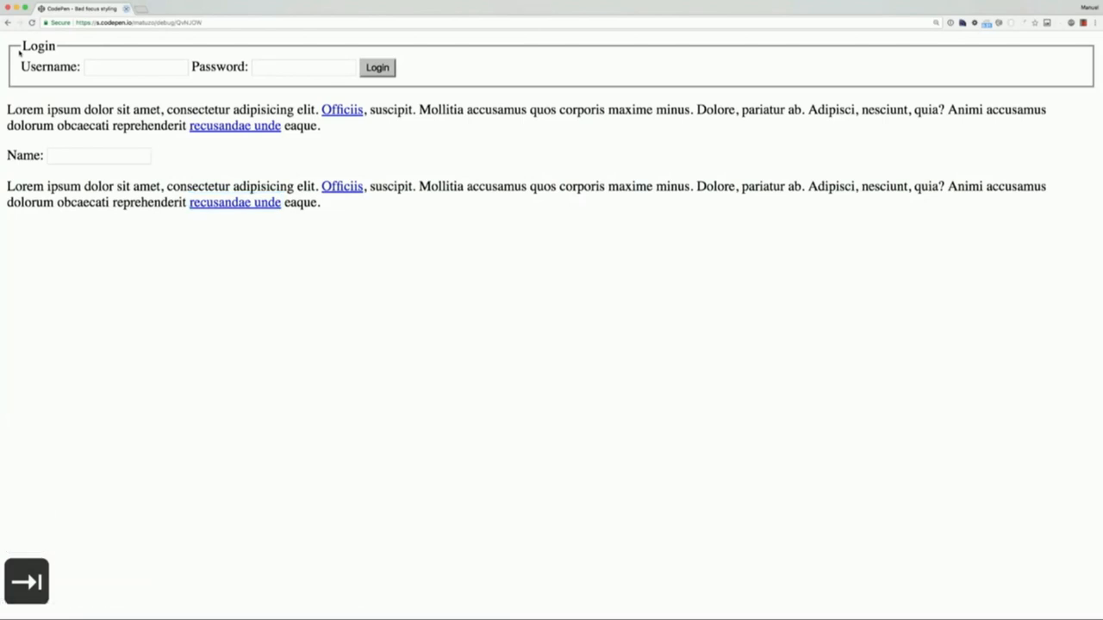
{"action": "left_click", "coordinate": [135, 66]}
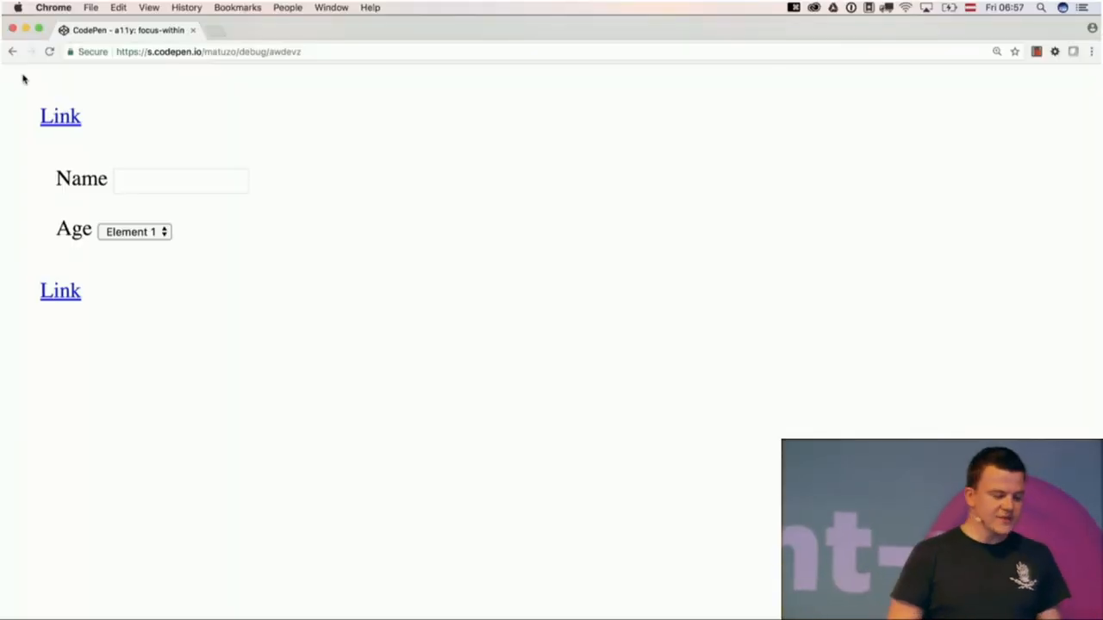
Step: Move focus from the first link into the Name and Age fields, highlighting the dark panel
{"action": "key", "text": "Tab"}
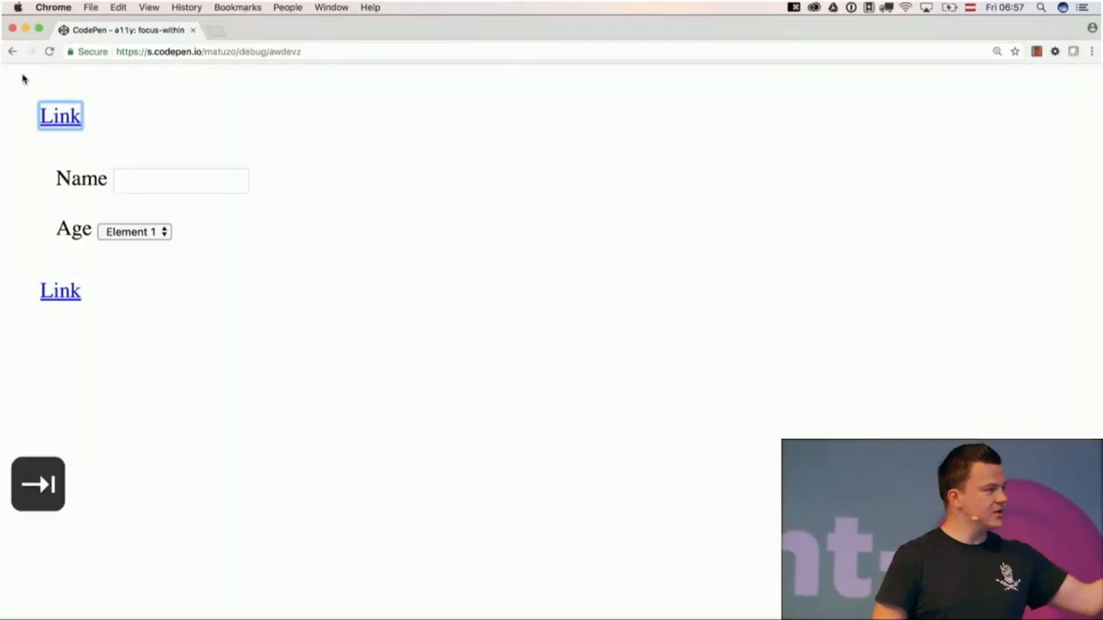
{"action": "left_click", "coordinate": [181, 179]}
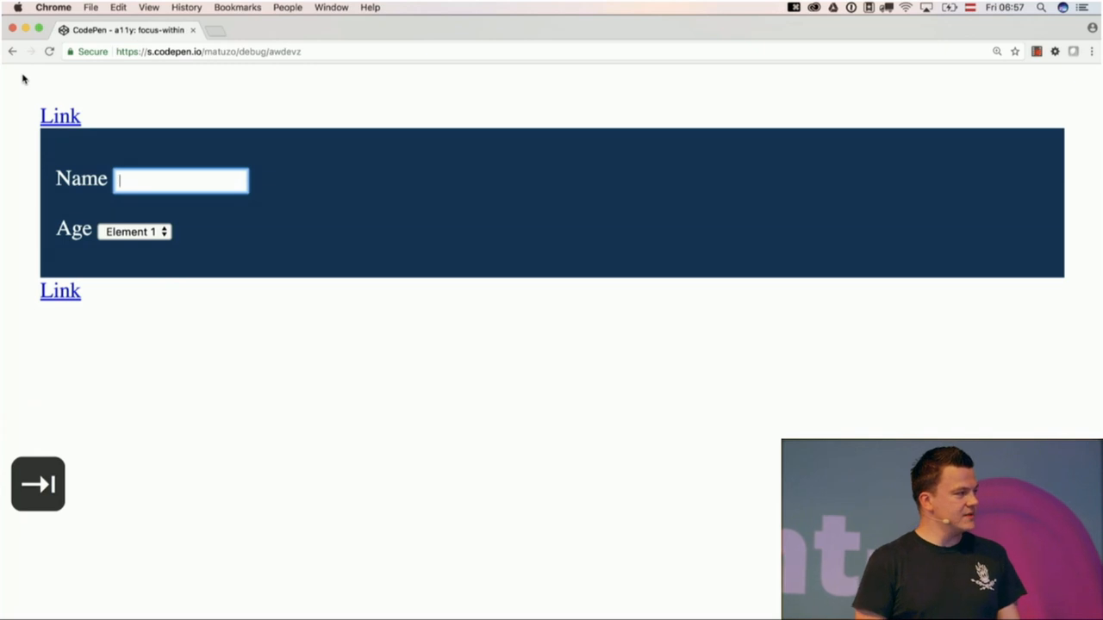
{"action": "left_click", "coordinate": [133, 231]}
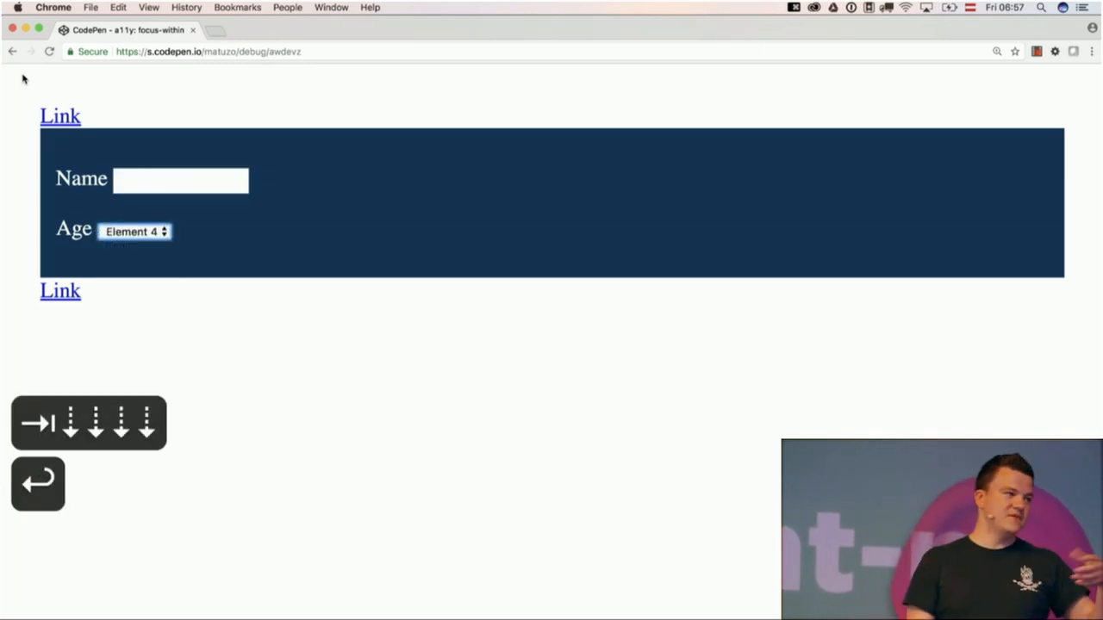
{"action": "key", "text": "Tab"}
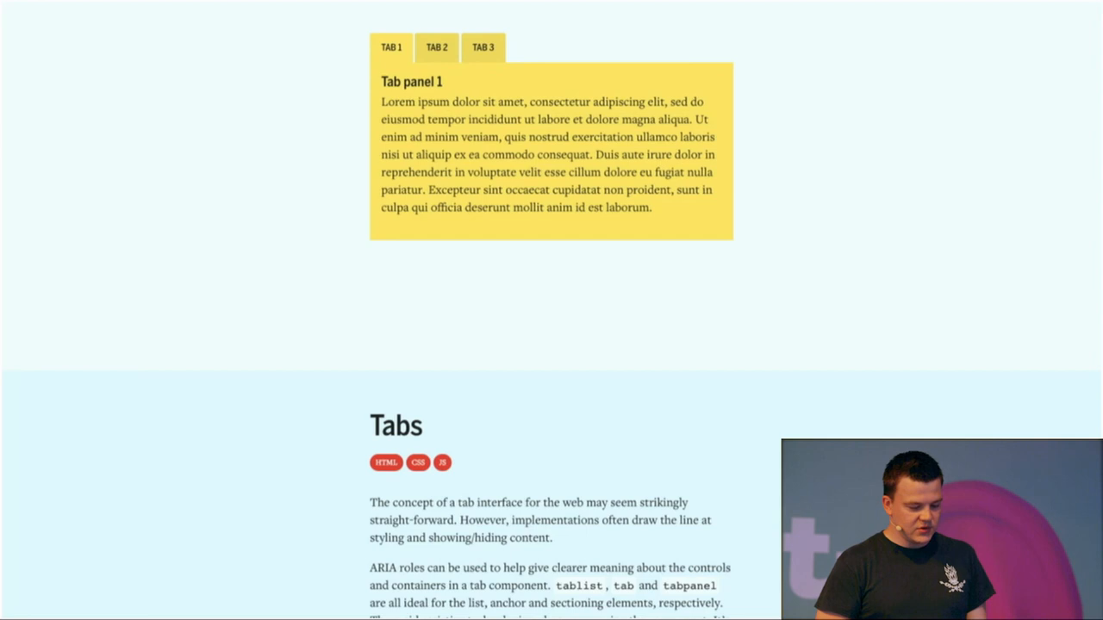
Step: Cycle the tab component through TAB 2, TAB 3 and back to TAB 2
{"action": "left_click", "coordinate": [436, 46]}
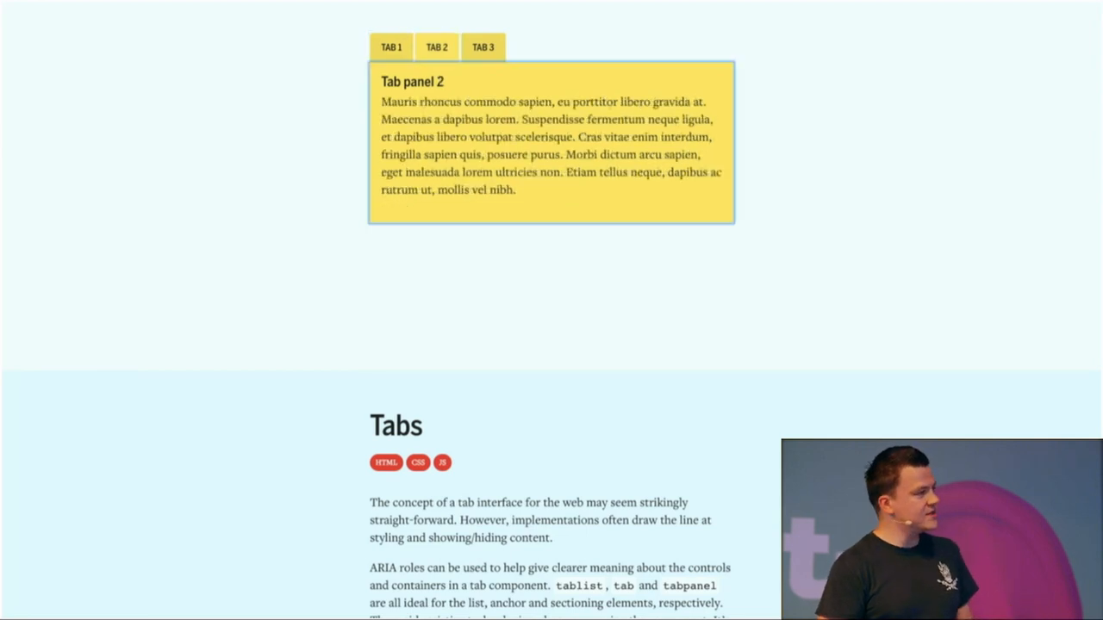
{"action": "left_click", "coordinate": [483, 47]}
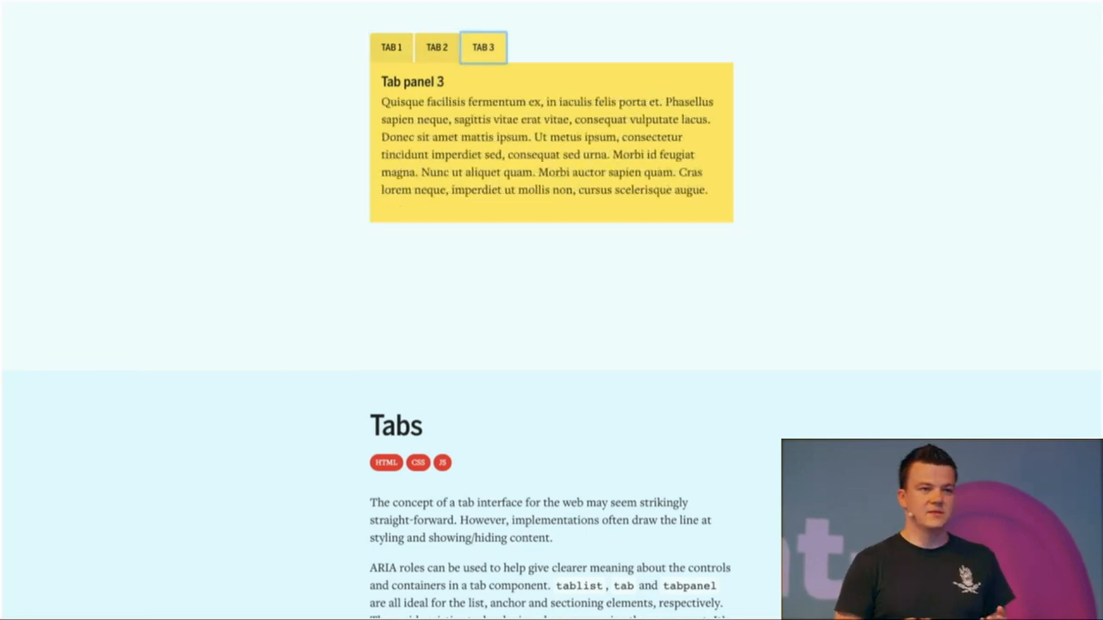
{"action": "left_click", "coordinate": [437, 48]}
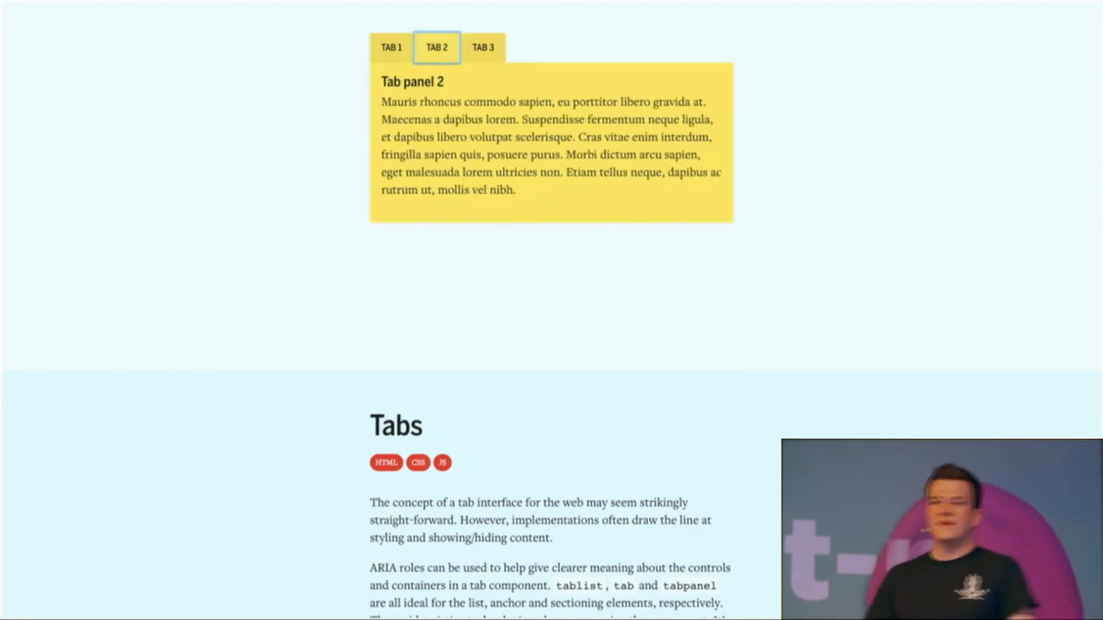
{"action": "left_click", "coordinate": [391, 48]}
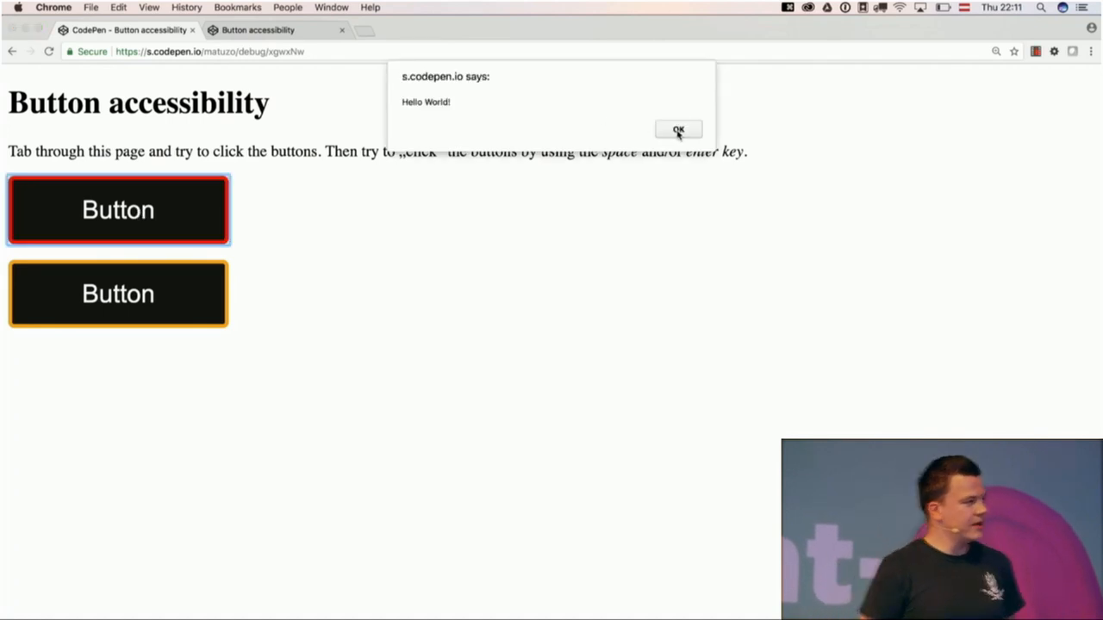
Step: Dismiss the Hello World! alert, tab across the buttons, and dismiss the alert again
{"action": "left_click", "coordinate": [679, 129]}
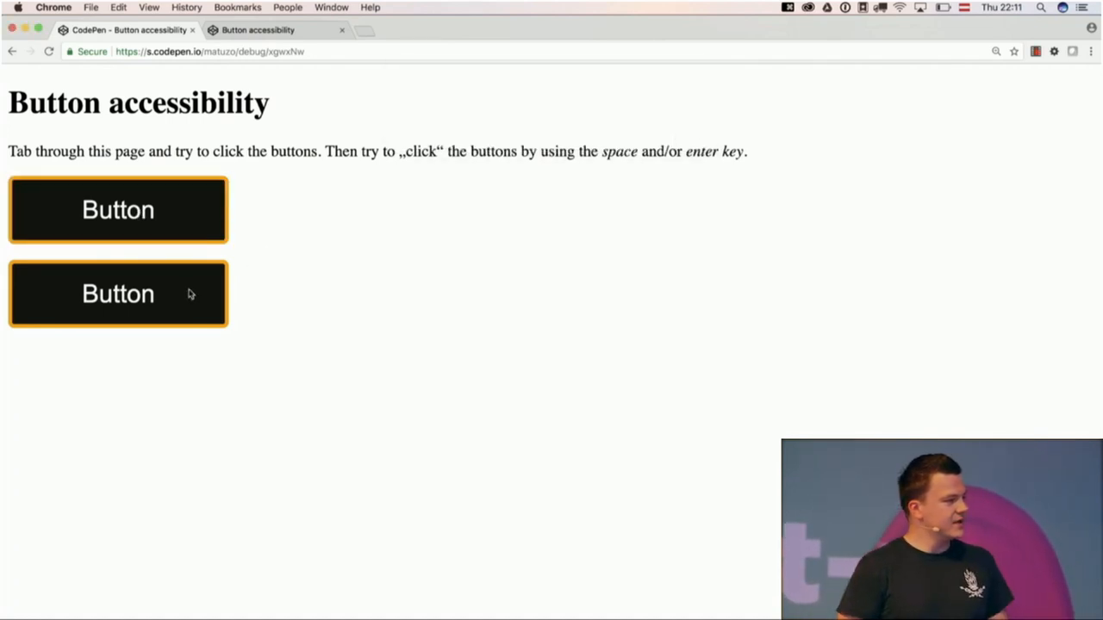
{"action": "mouse_move", "coordinate": [688, 136]}
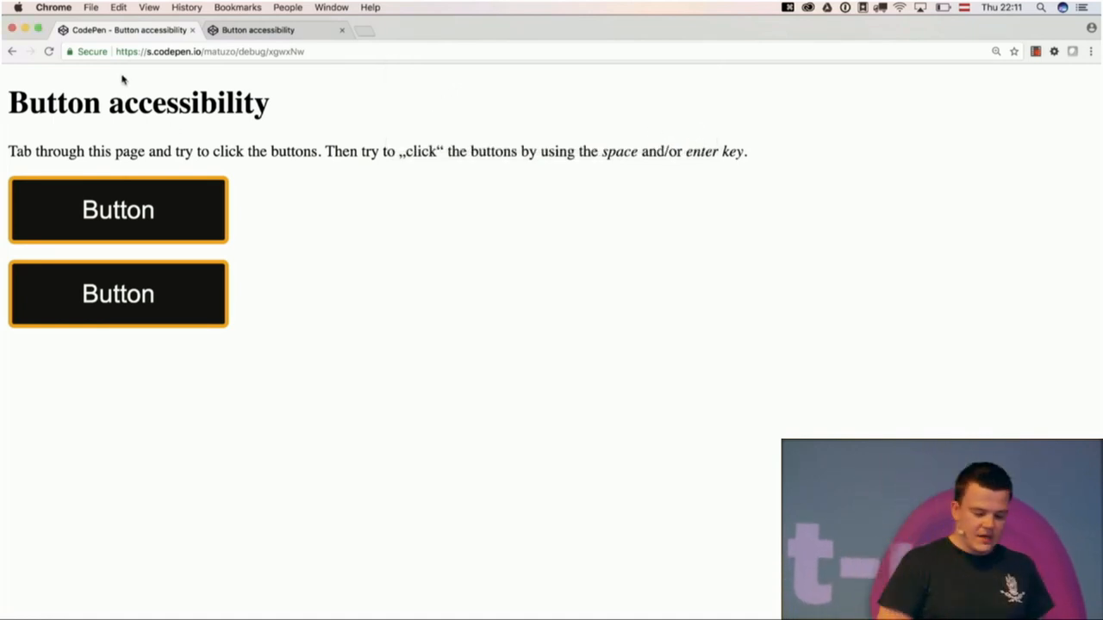
{"action": "key", "text": "Tab"}
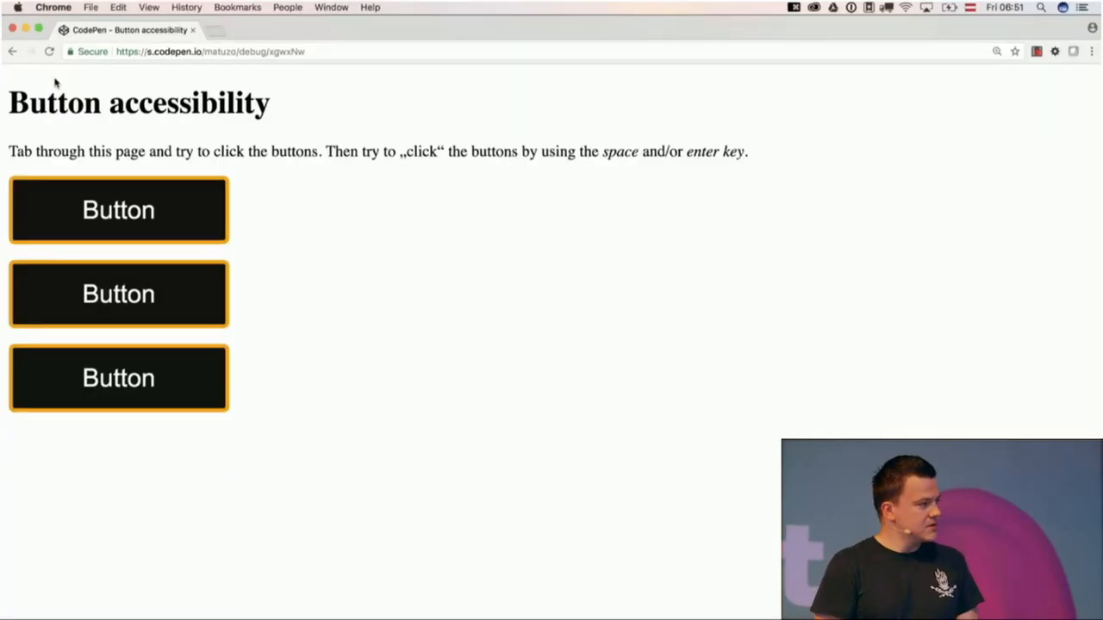
{"action": "key", "text": "Tab"}
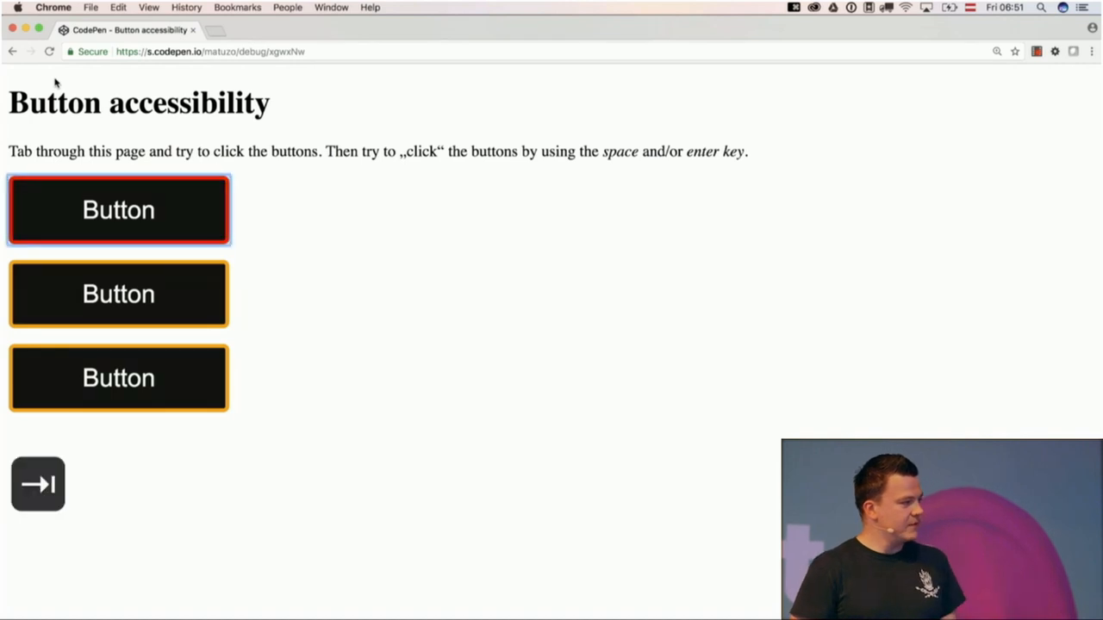
{"action": "key", "text": "Tab"}
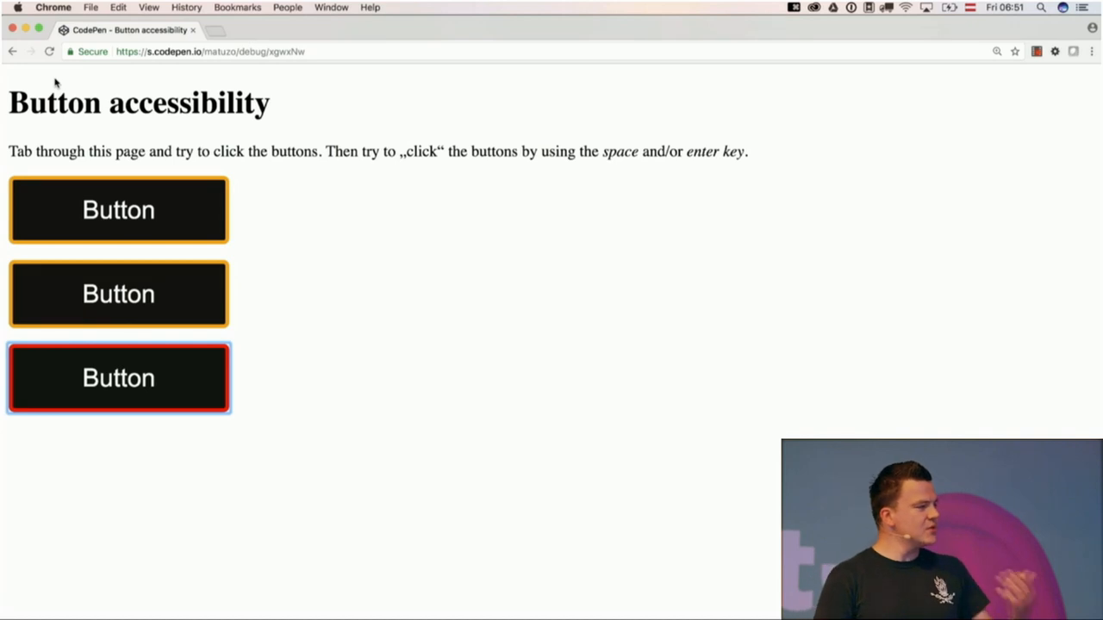
{"action": "key", "text": "Tab"}
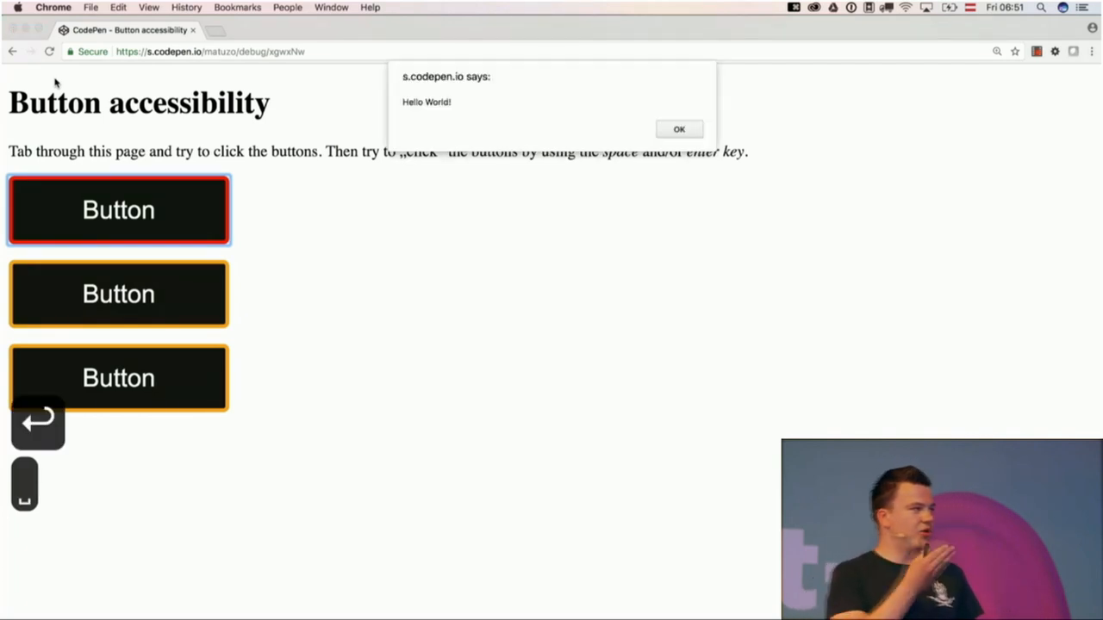
{"action": "left_click", "coordinate": [678, 128]}
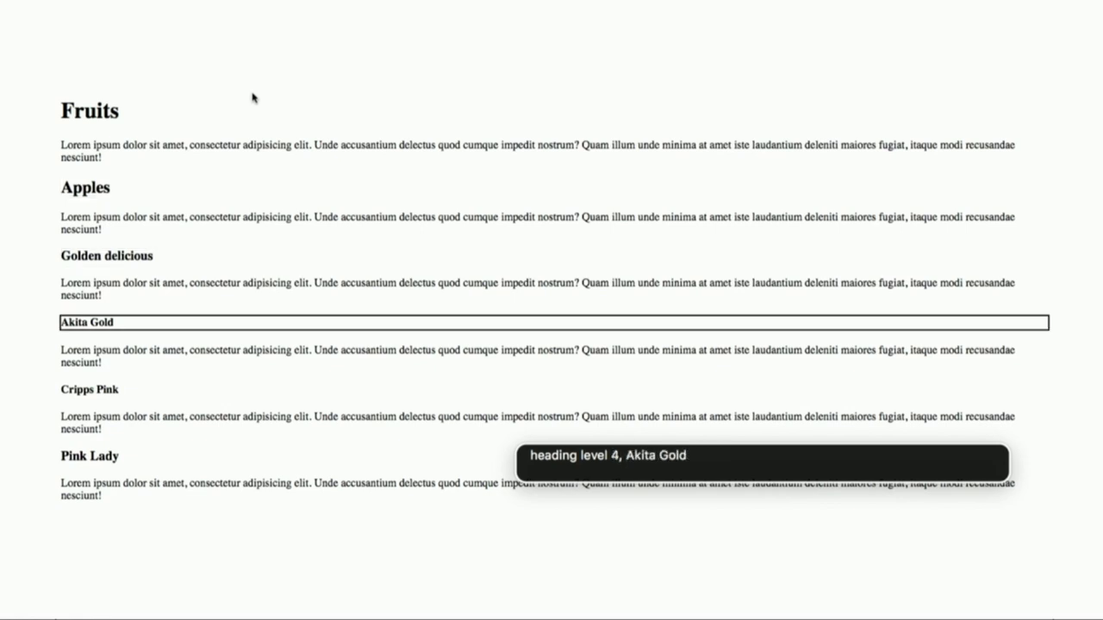
Step: Advance VoiceOver from the Akita Gold heading to the Cripps Pink heading
{"action": "key", "text": "Tab"}
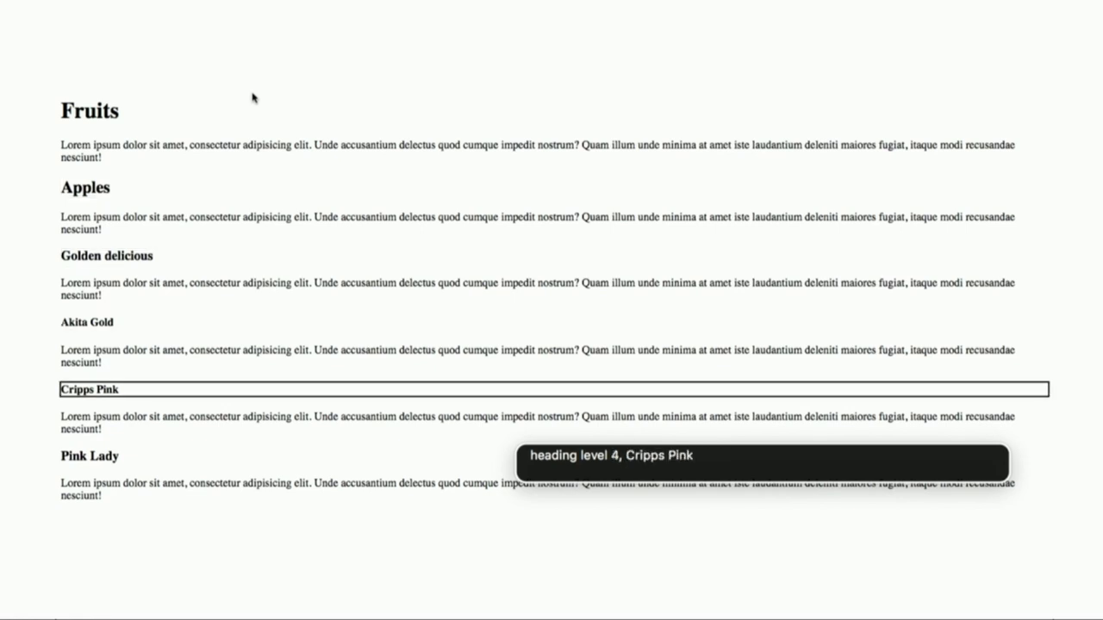